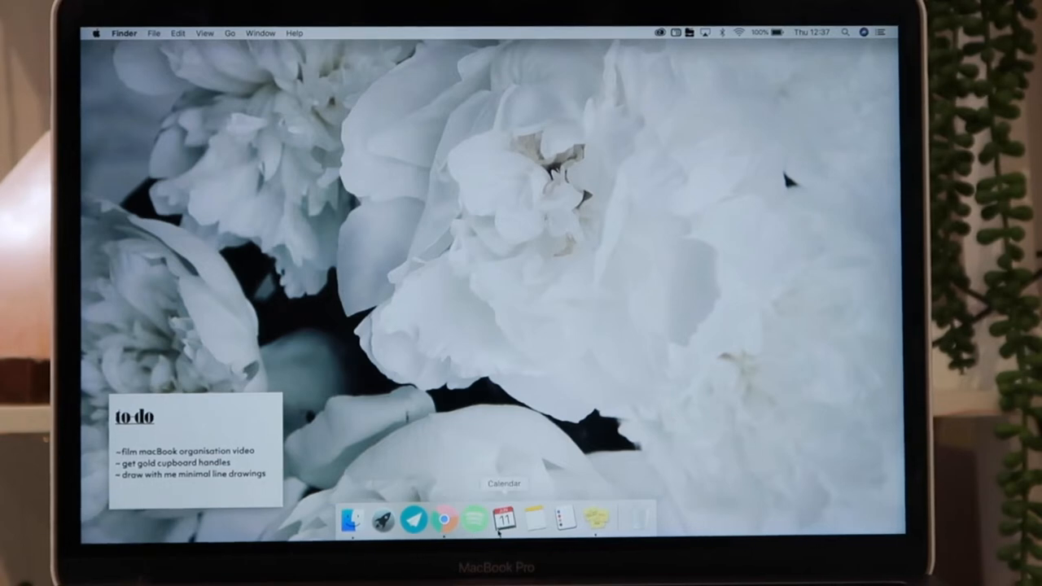
{"action": "mouse_move", "coordinate": [565, 519]}
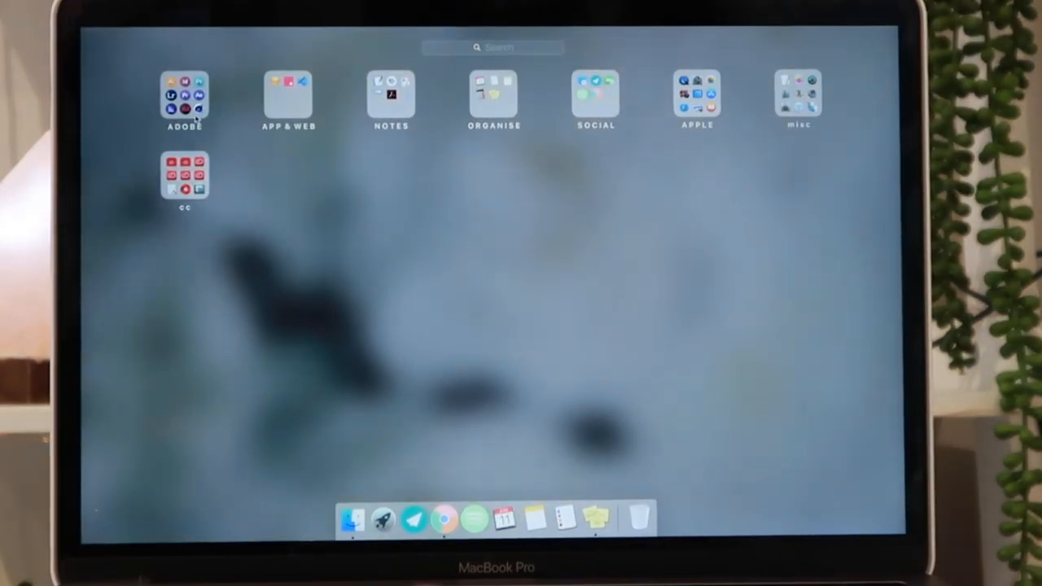
Expand the ADOBE folder to reveal Illustrator, Photoshop, Premiere Pro, XD and Cinema 4D
{"action": "left_click", "coordinate": [184, 95]}
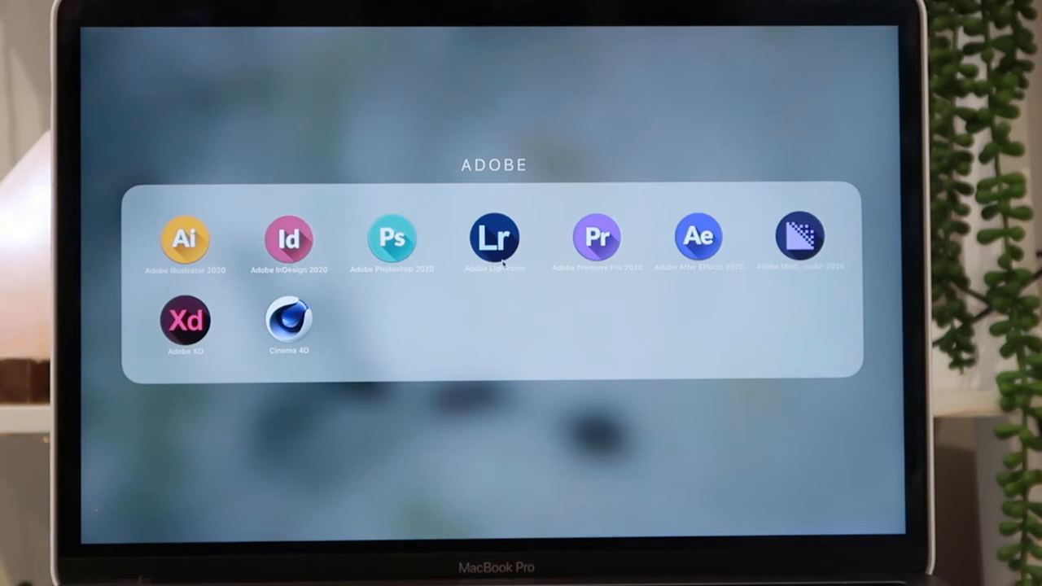
{"action": "mouse_move", "coordinate": [717, 268]}
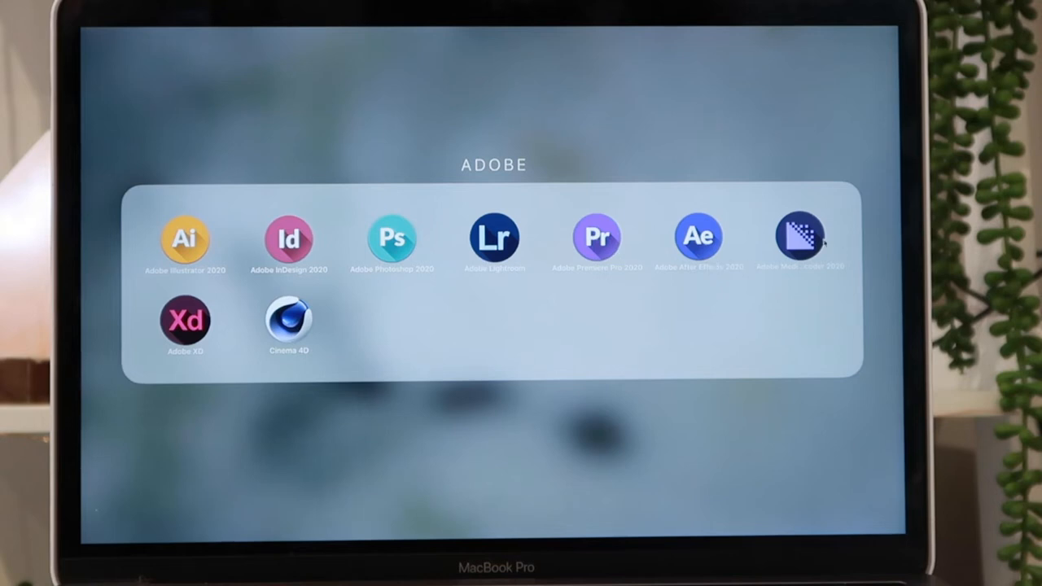
{"action": "mouse_move", "coordinate": [188, 325]}
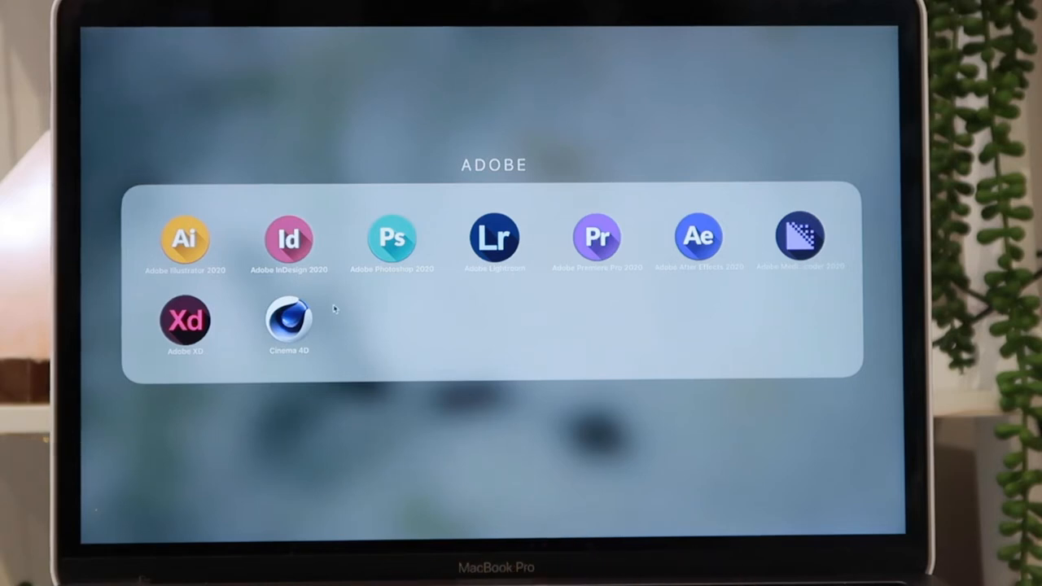
{"action": "mouse_move", "coordinate": [328, 319]}
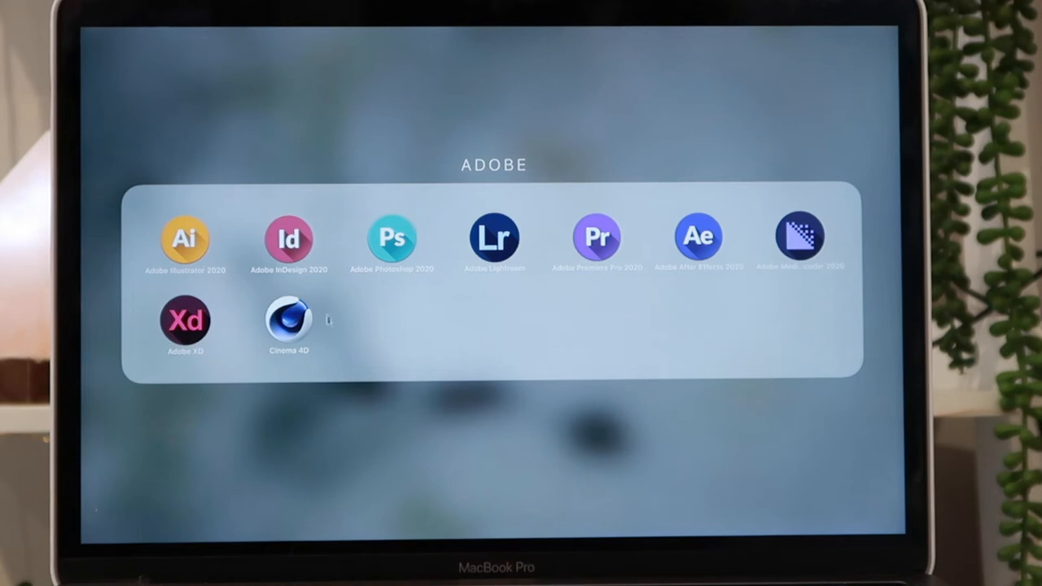
{"action": "mouse_move", "coordinate": [357, 413]}
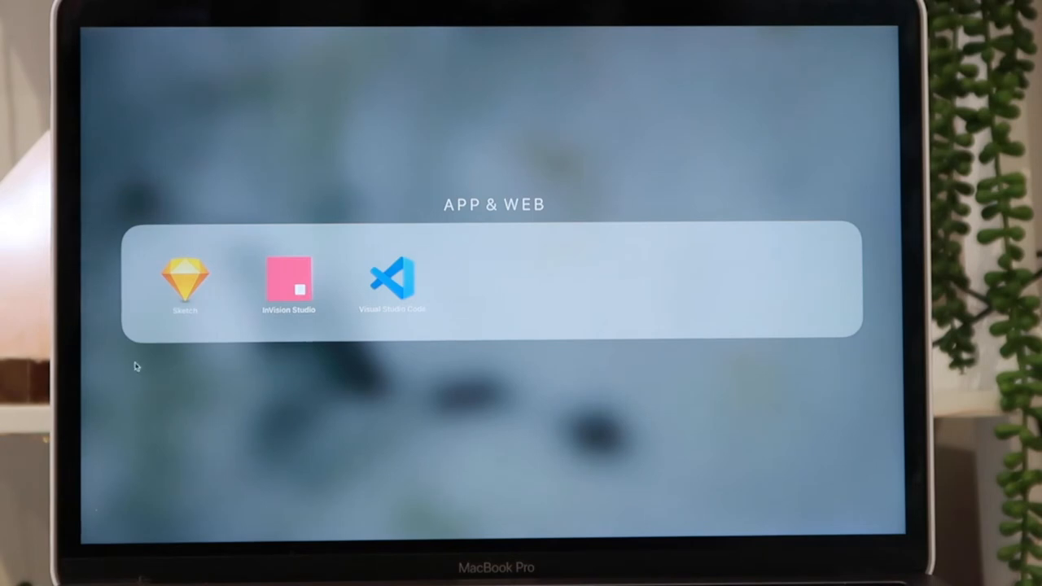
{"action": "mouse_move", "coordinate": [332, 325]}
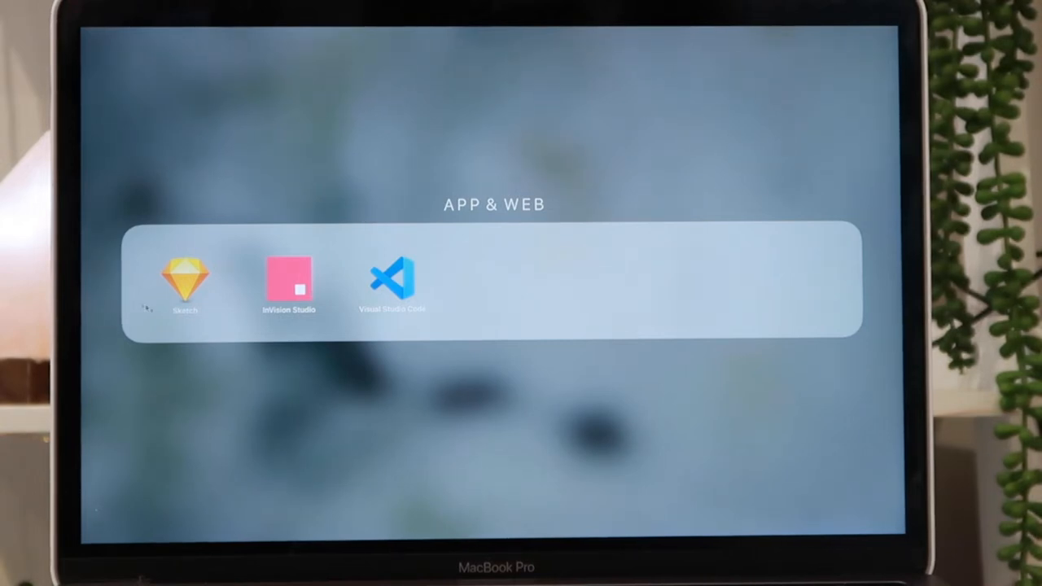
{"action": "mouse_move", "coordinate": [219, 317]}
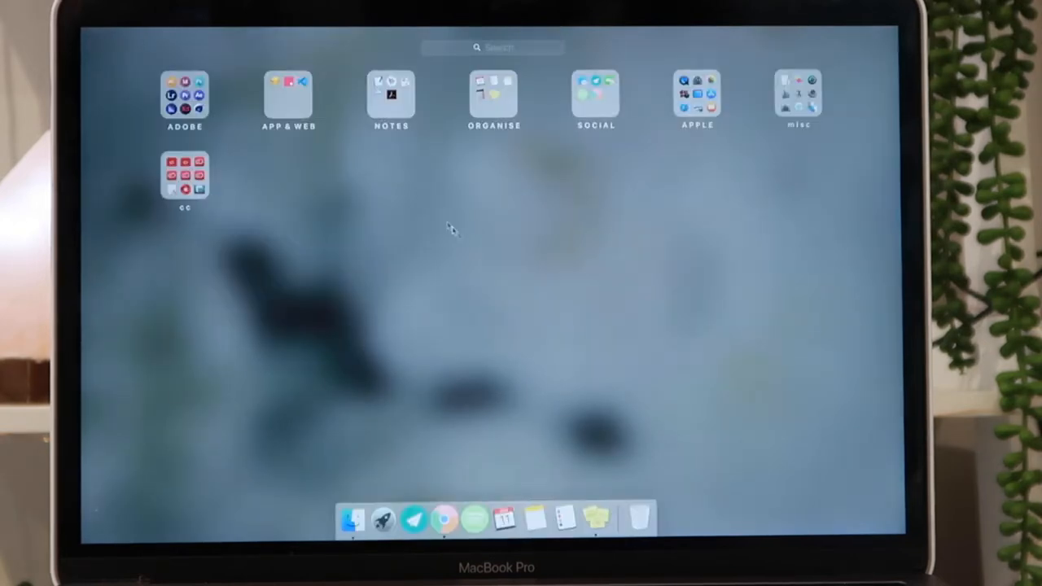
Launch GoodNotes from the NOTES folder, browse the YOUTUBE folder, then return to Documents
{"action": "left_click", "coordinate": [391, 94]}
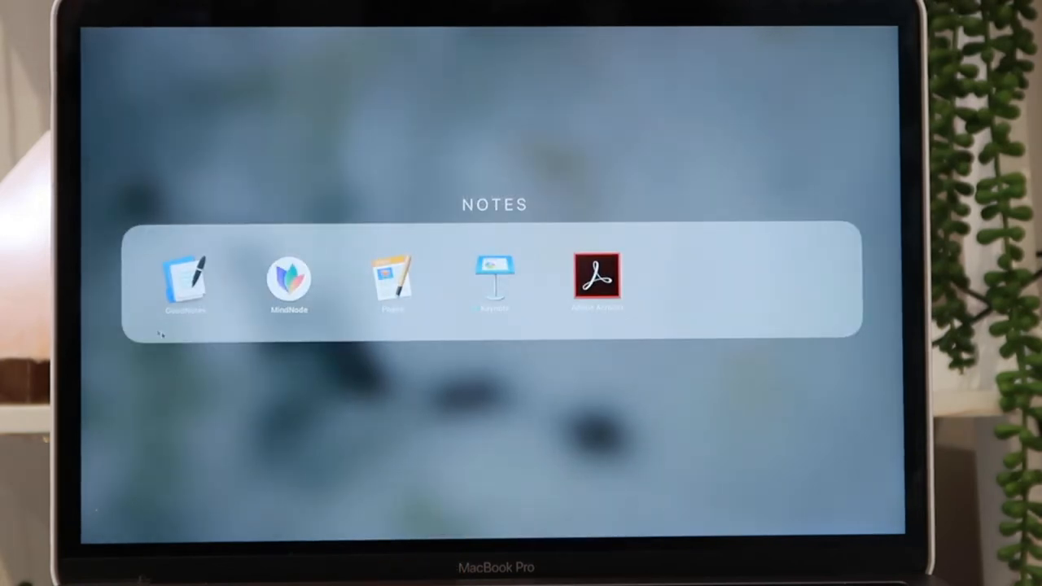
{"action": "left_click", "coordinate": [186, 281]}
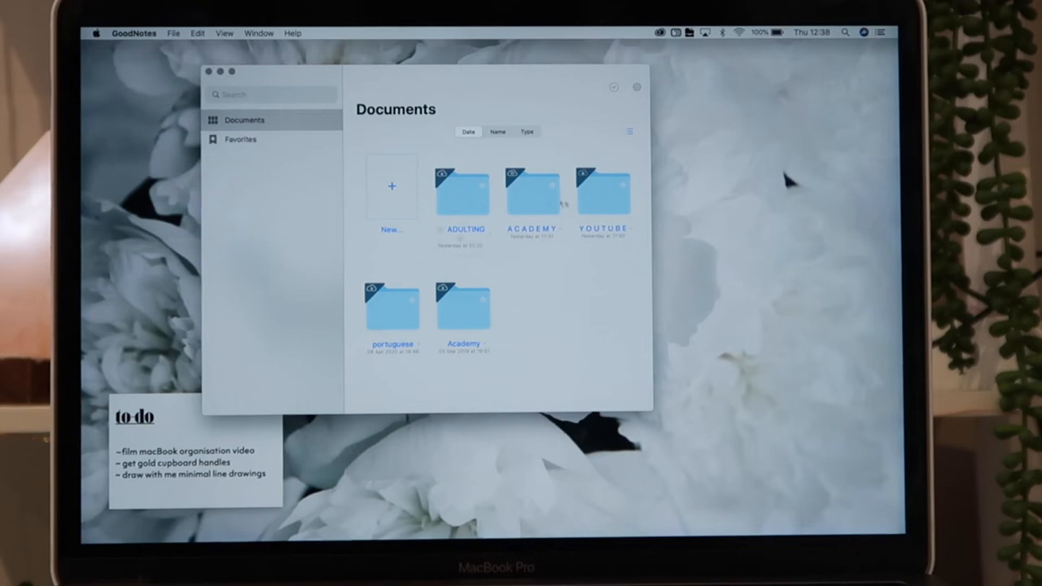
{"action": "double_click", "coordinate": [605, 191]}
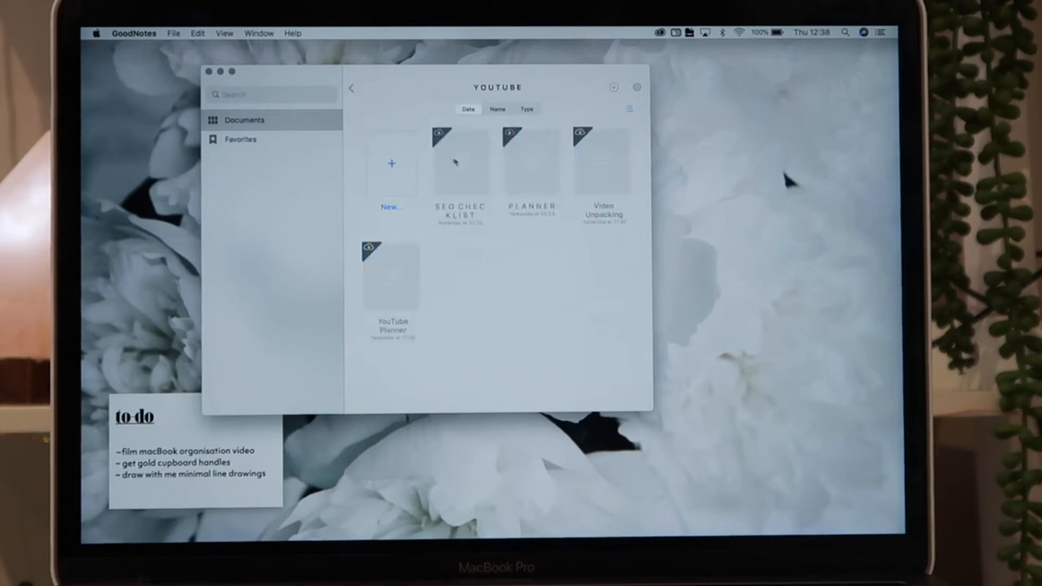
{"action": "left_click", "coordinate": [352, 88]}
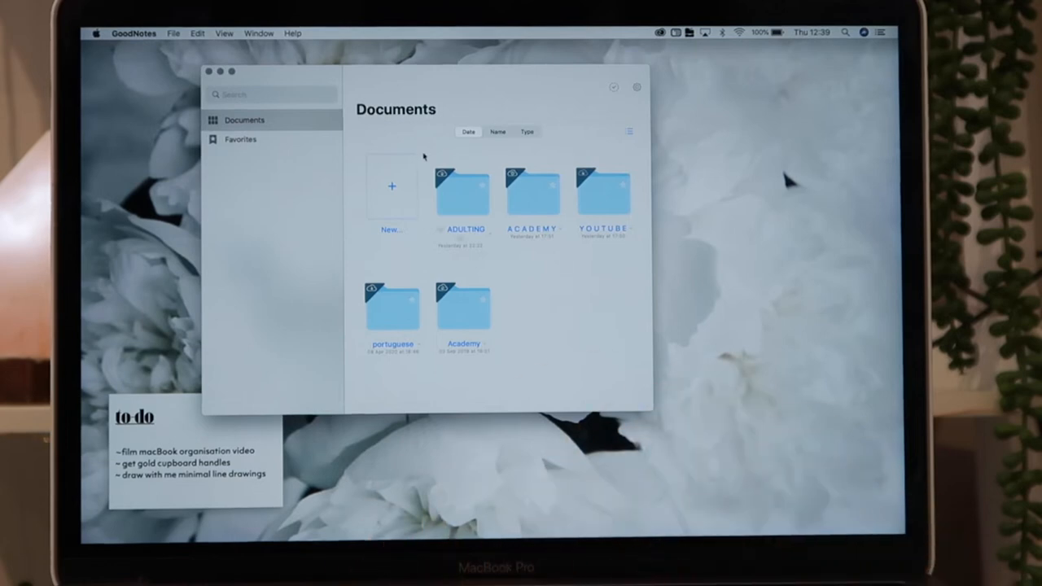
{"action": "mouse_move", "coordinate": [419, 181]}
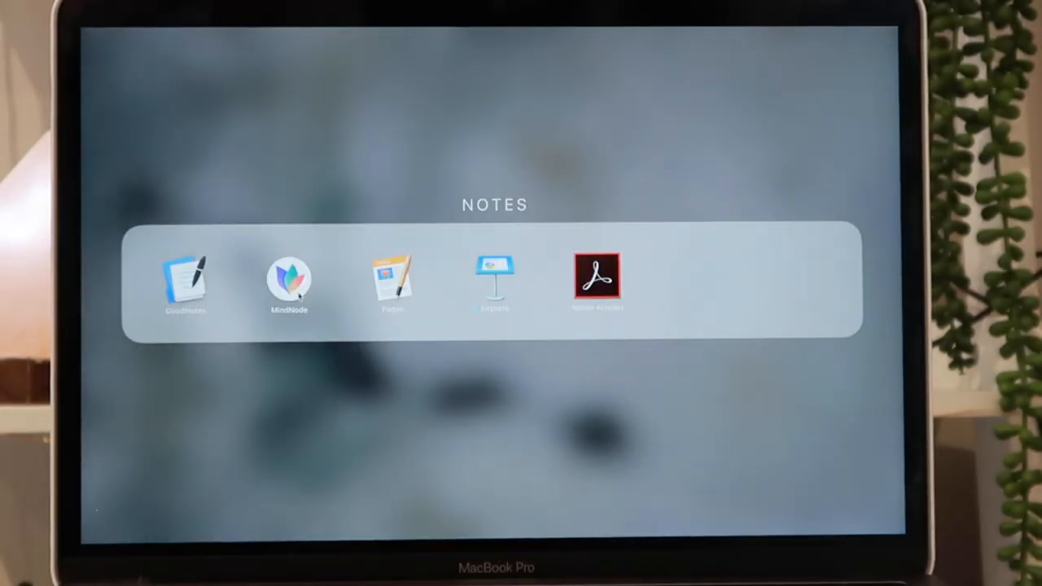
Launch MindNode and create a new blank mind map document
{"action": "left_click", "coordinate": [289, 281]}
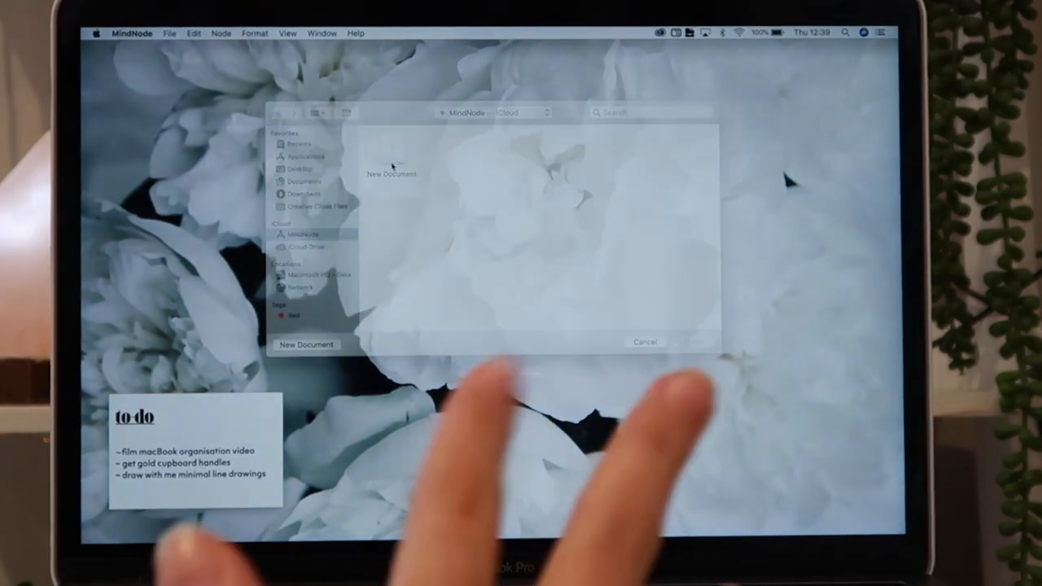
{"action": "left_click", "coordinate": [306, 343]}
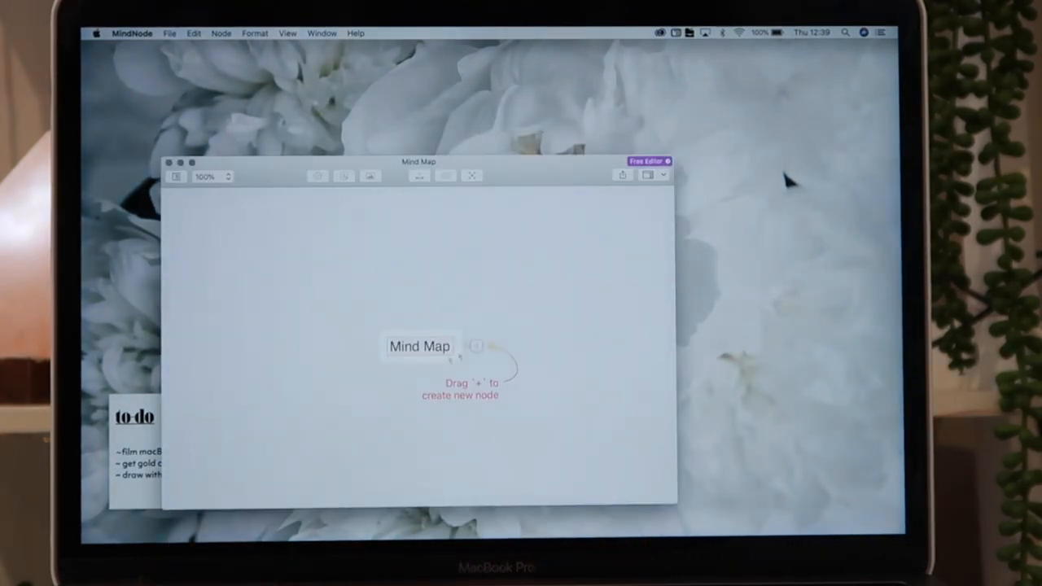
{"action": "left_click_drag", "start_coordinate": [475, 346], "coordinate": [509, 346]}
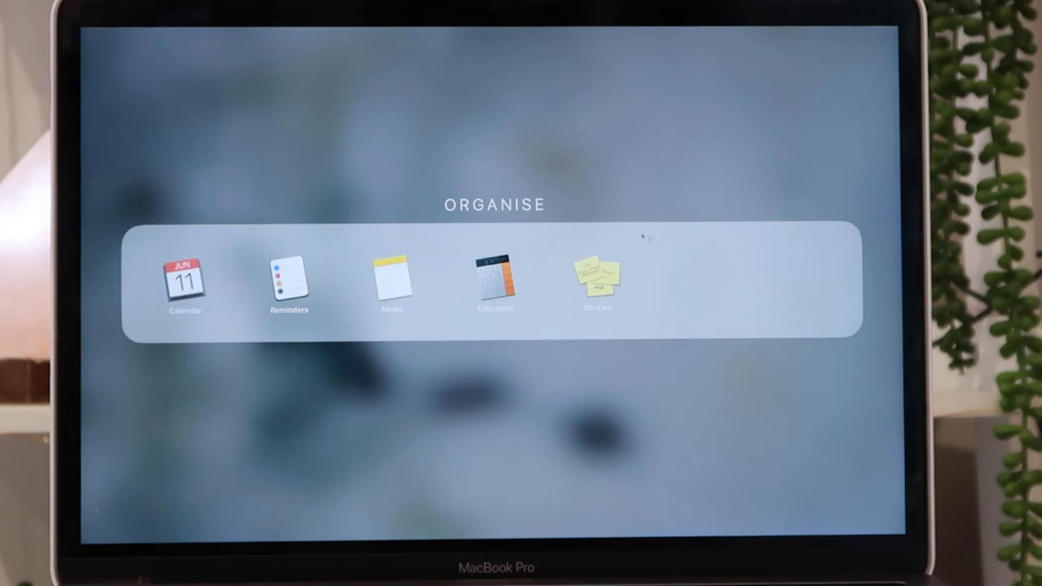
{"action": "mouse_move", "coordinate": [614, 393]}
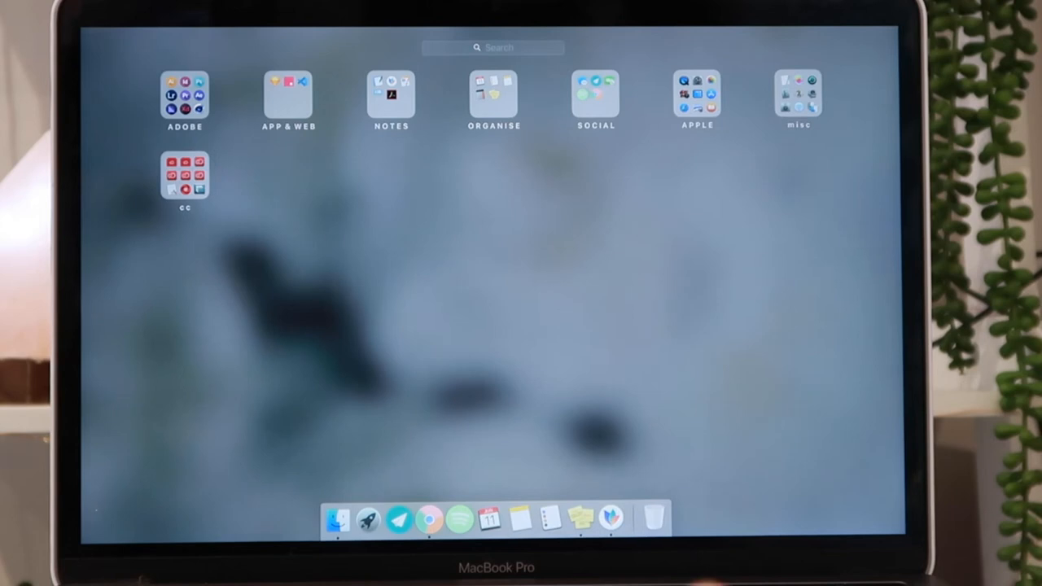
Open the SOCIAL folder listing Messages, Spark, FaceTime, Spotify and Google Chrome
{"action": "left_click", "coordinate": [595, 96]}
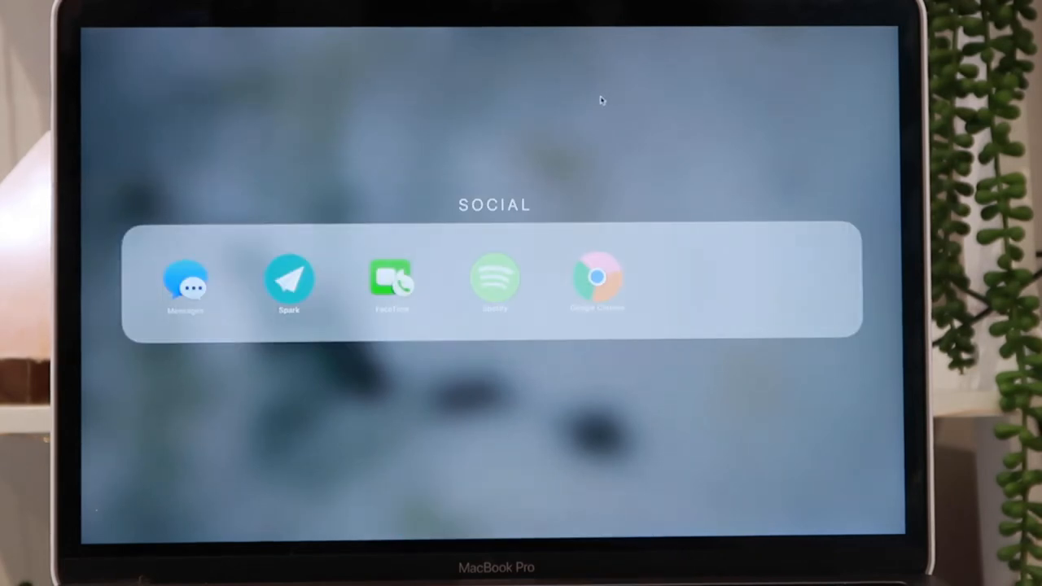
{"action": "mouse_move", "coordinate": [204, 208]}
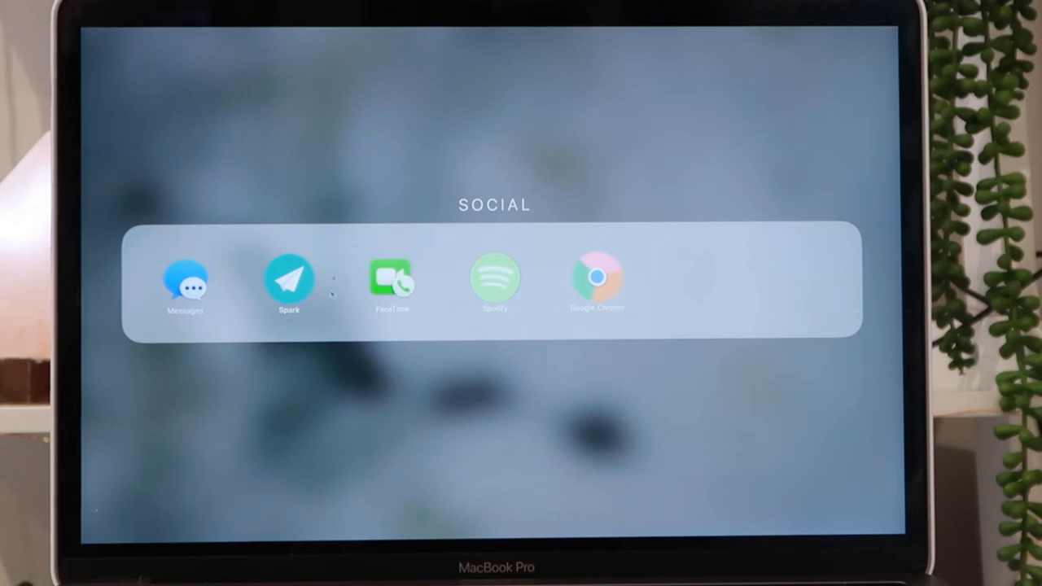
{"action": "mouse_move", "coordinate": [655, 254]}
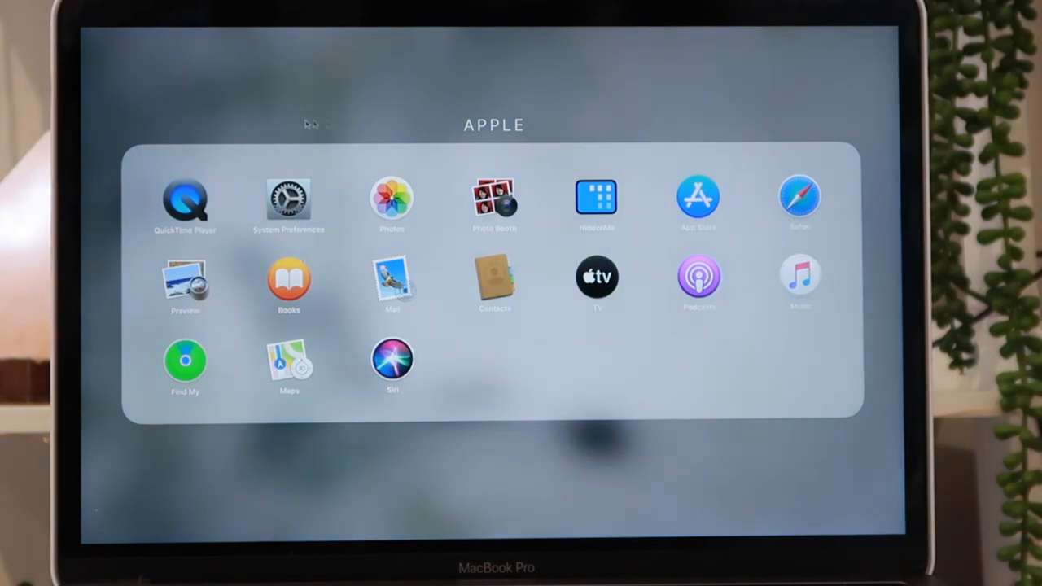
{"action": "mouse_move", "coordinate": [517, 257]}
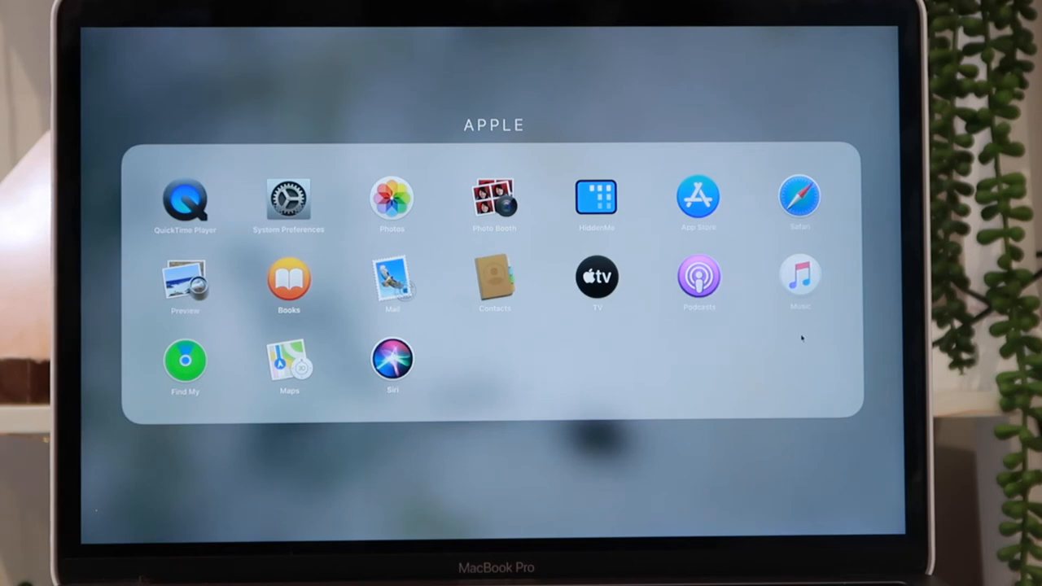
{"action": "mouse_move", "coordinate": [299, 389]}
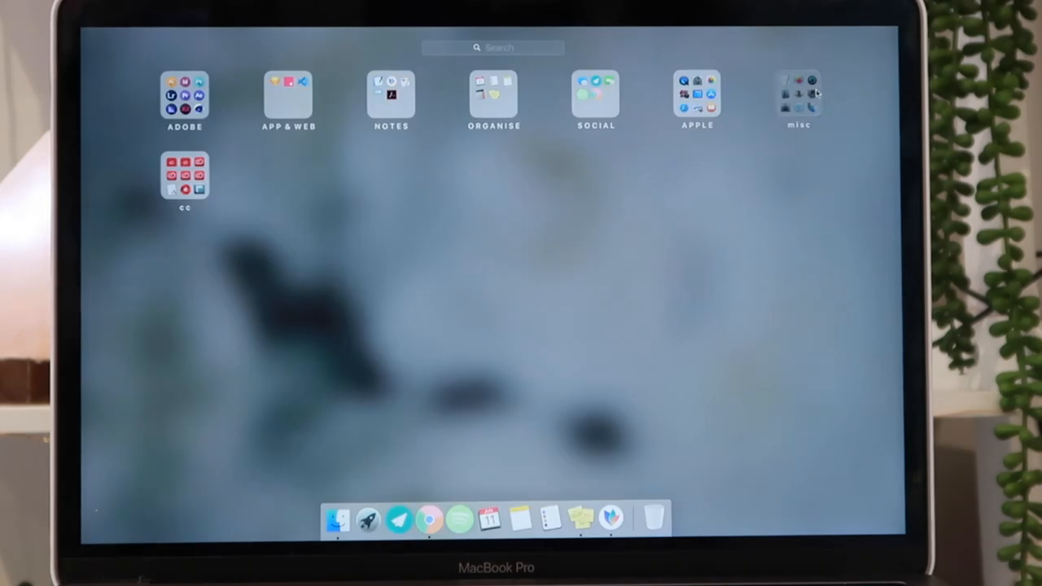
{"action": "left_click", "coordinate": [799, 98]}
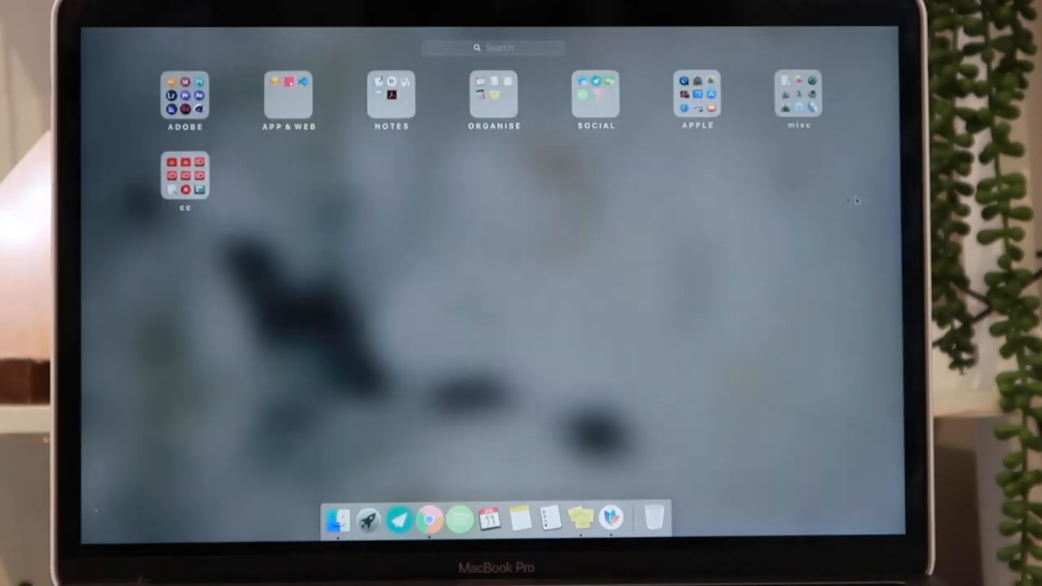
{"action": "left_click", "coordinate": [185, 175]}
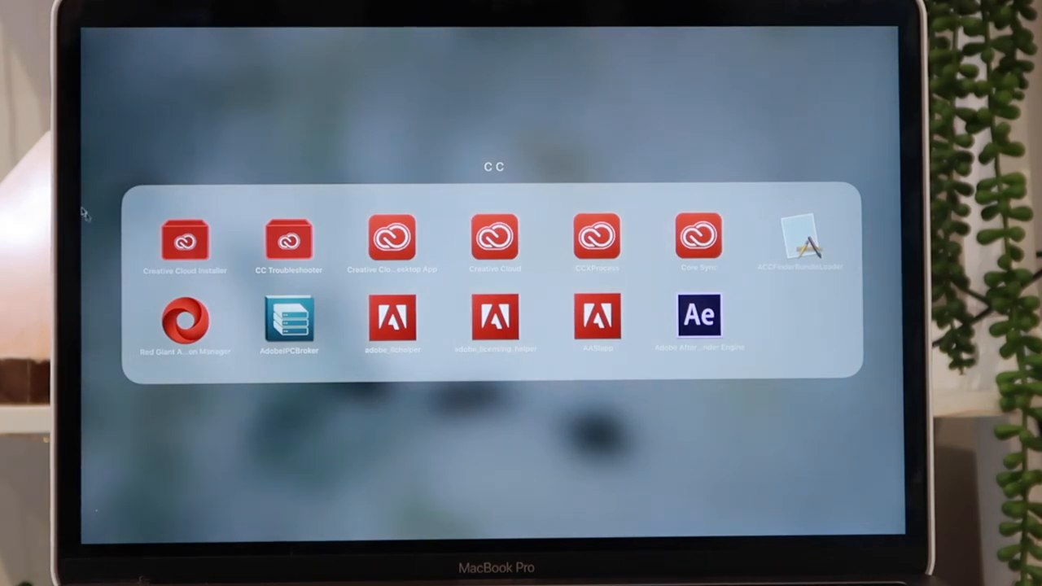
{"action": "mouse_move", "coordinate": [177, 395]}
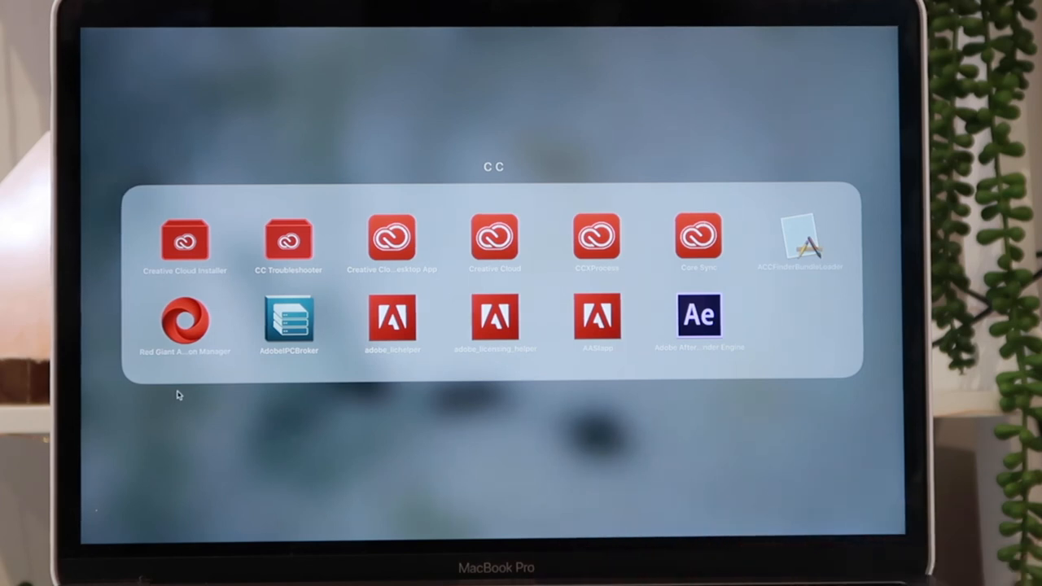
{"action": "mouse_move", "coordinate": [485, 421]}
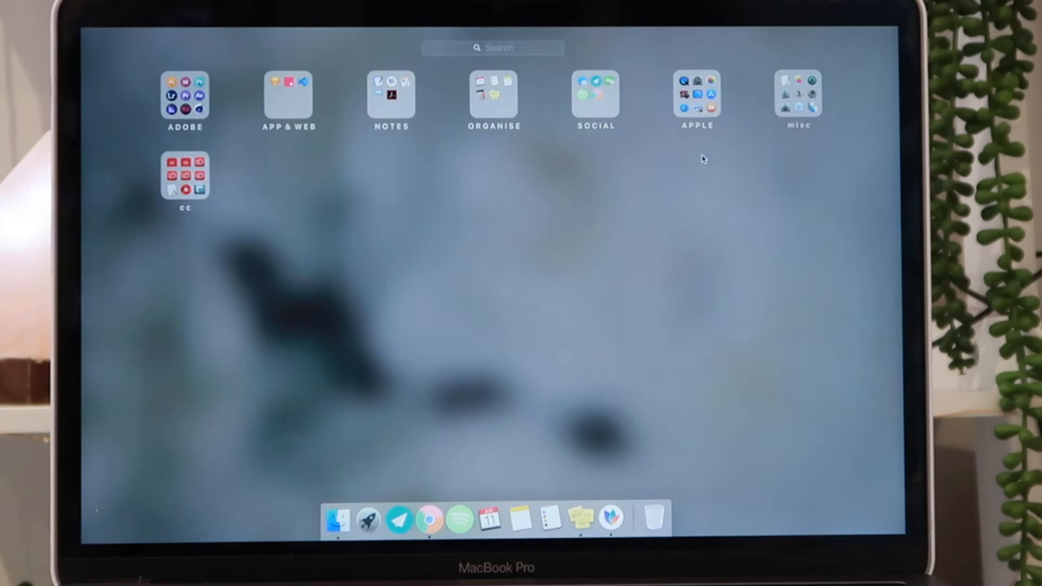
{"action": "mouse_move", "coordinate": [811, 147]}
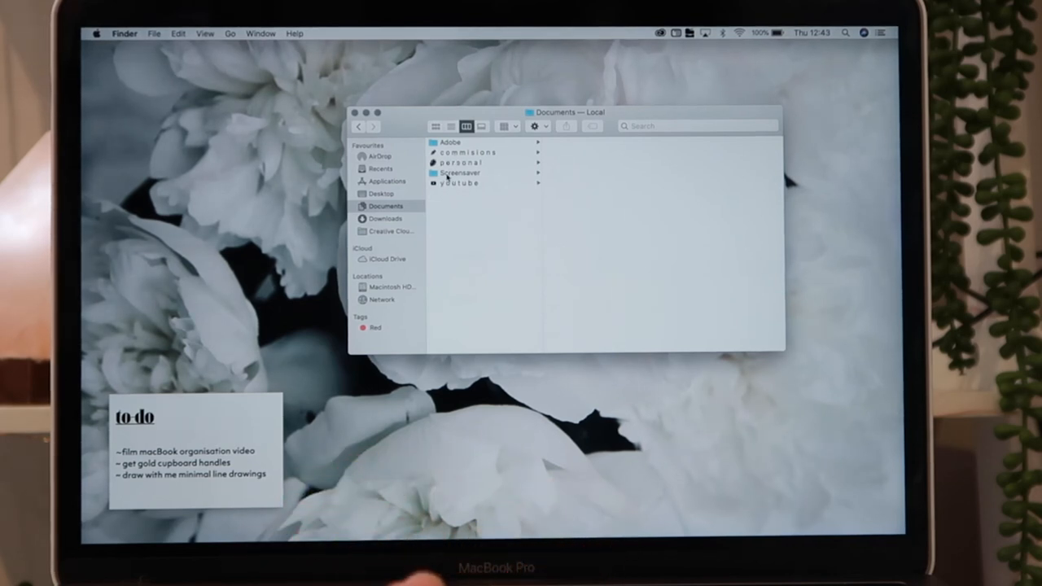
{"action": "mouse_move", "coordinate": [511, 173]}
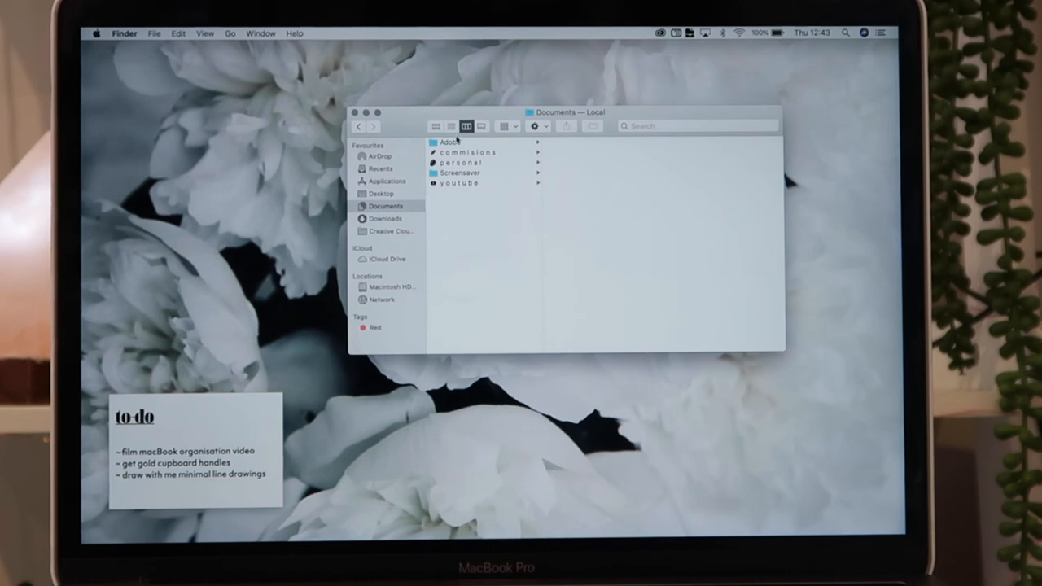
Bring up the context menu for the Adobe folder inside Documents
{"action": "right_click", "coordinate": [450, 142]}
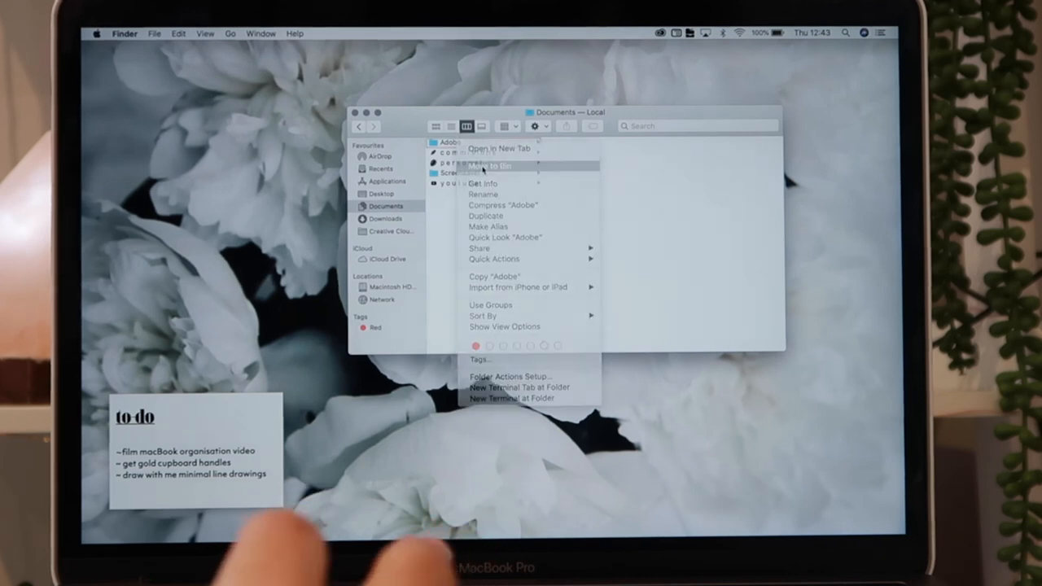